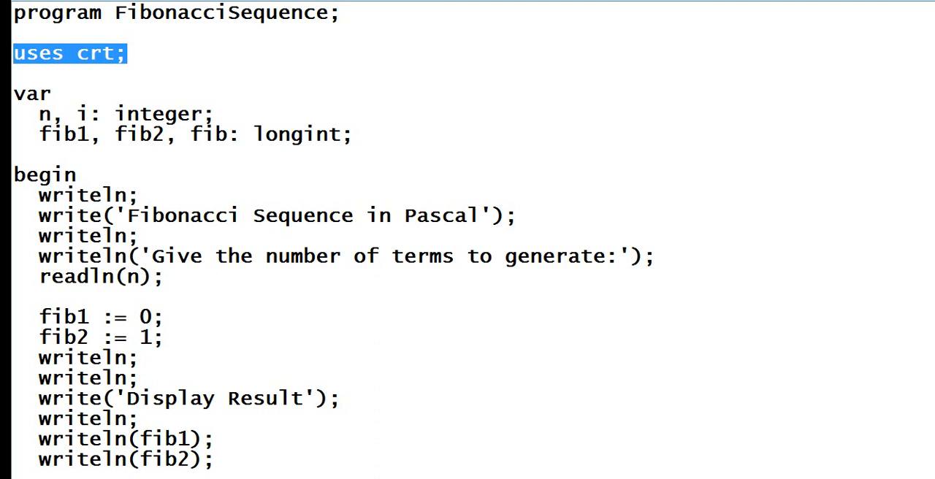
- Review the code by highlighting the uses crt, prompt/readln(n) and fib1 lines
double_click(142, 134)
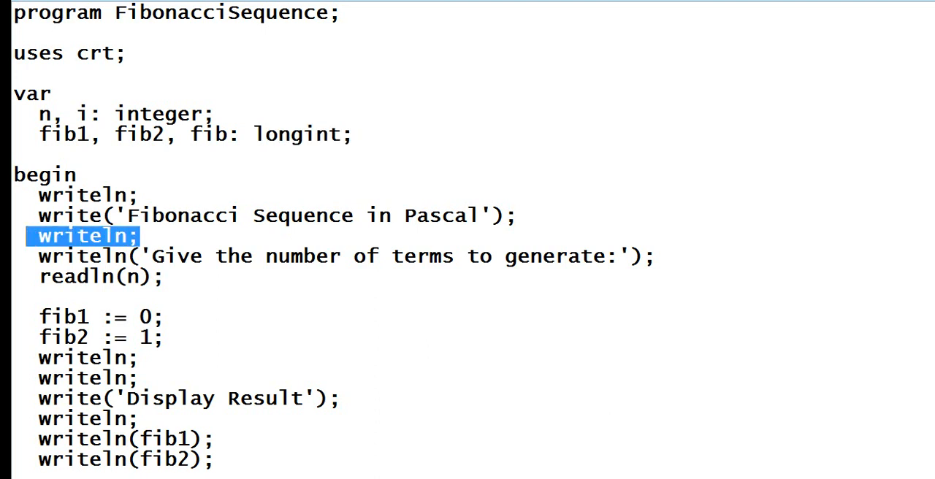
left_click_drag(39, 235, 165, 276)
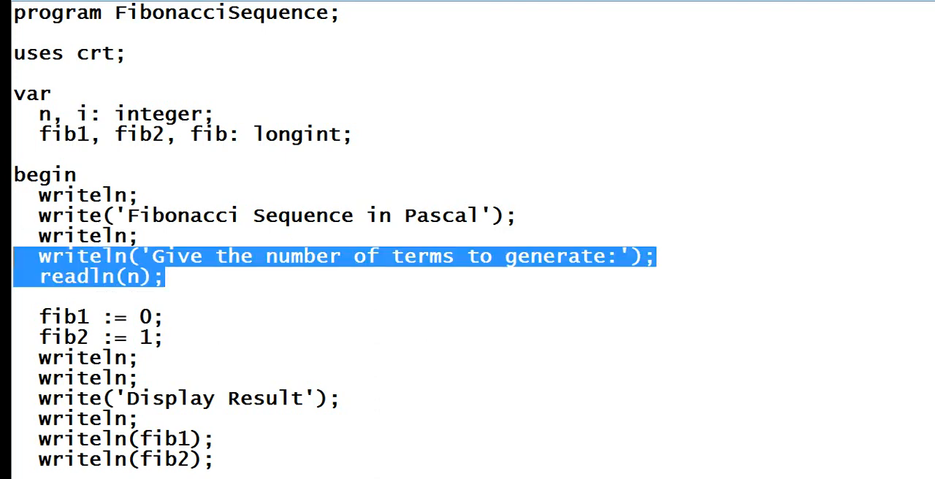
scroll("down", 3)
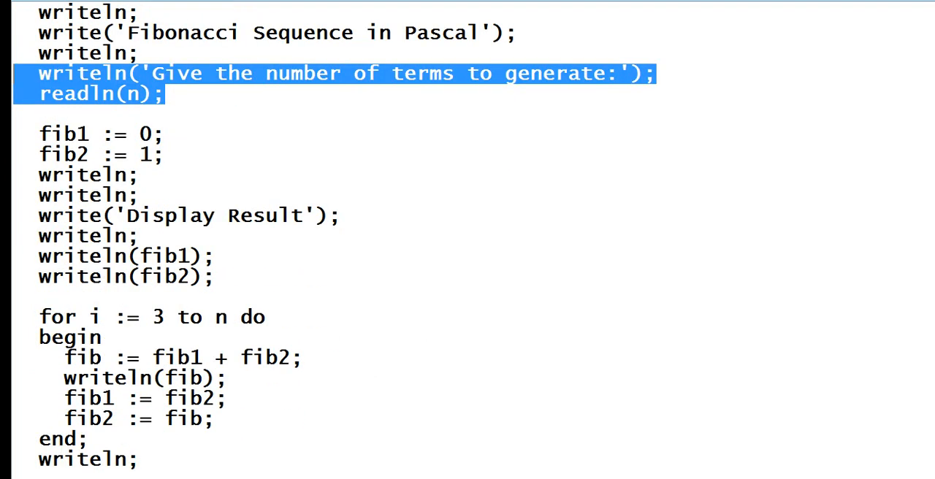
double_click(63, 134)
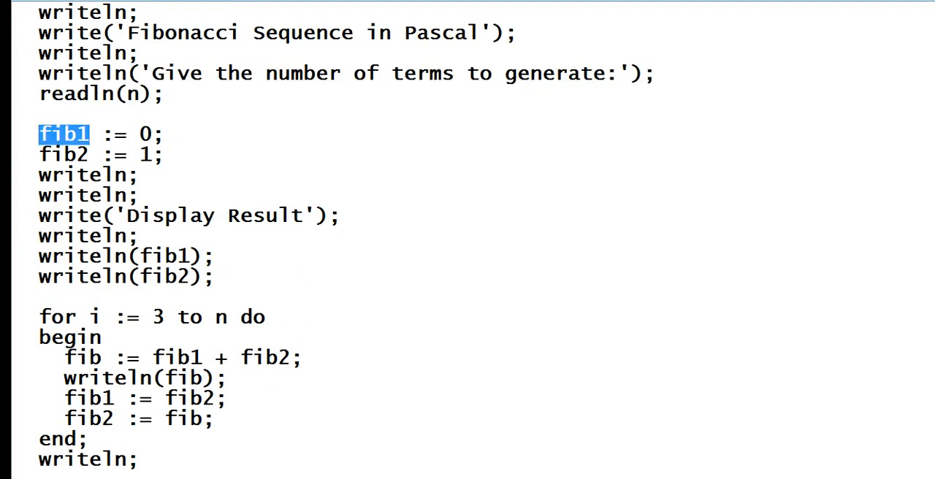
double_click(63, 154)
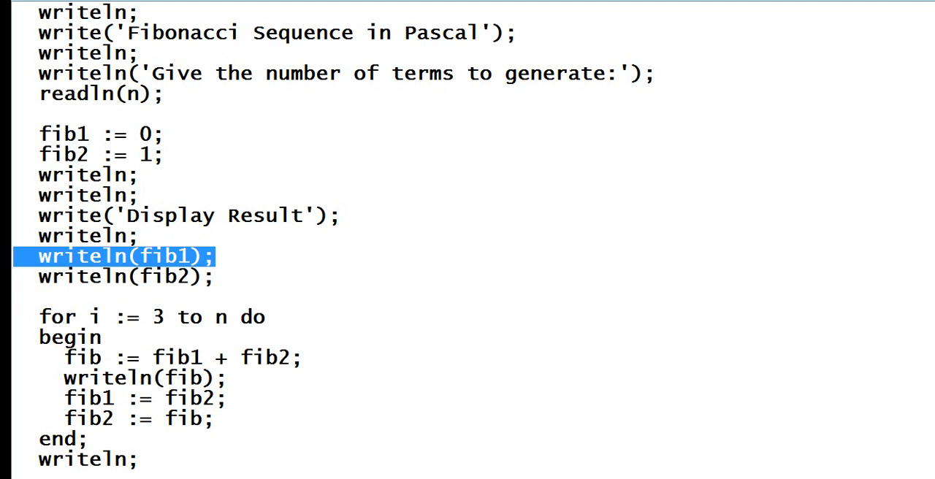
left_click(117, 276)
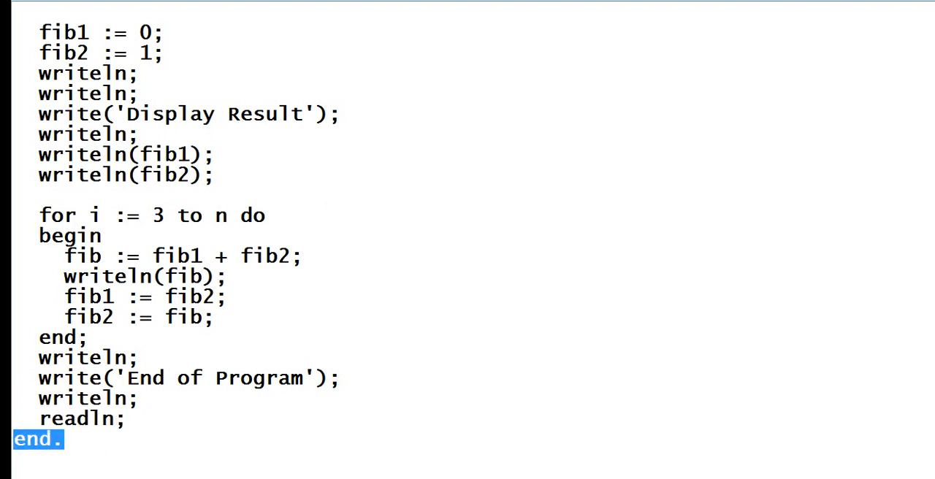
scroll("up", 3)
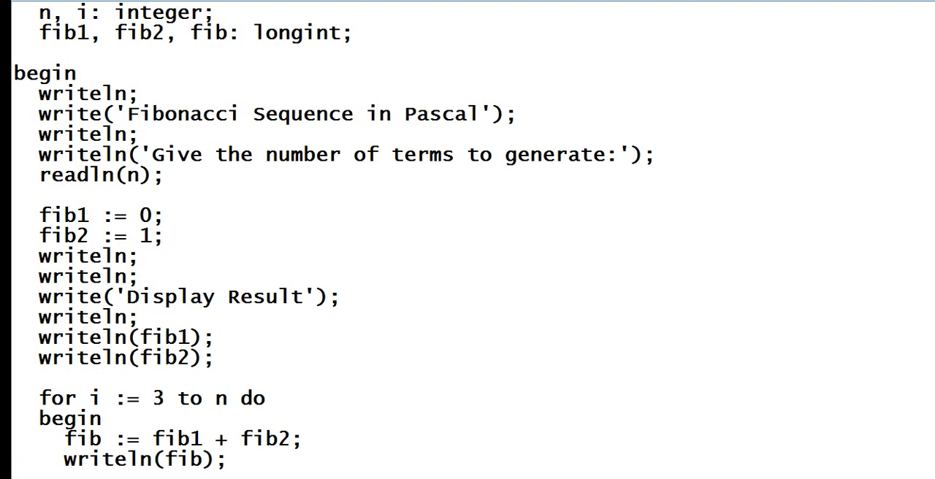
scroll("down", 3)
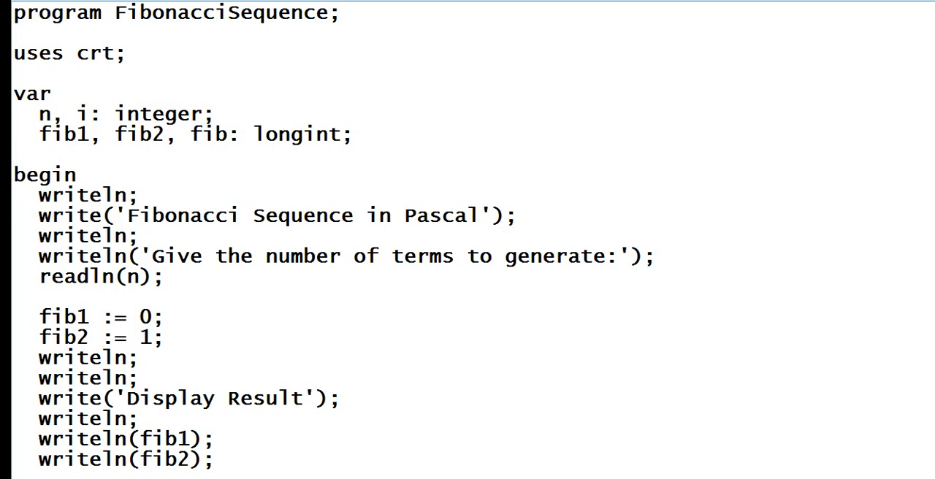
- Run the Fibonacci program and enter 5 as the number of terms
left_click(296, 32)
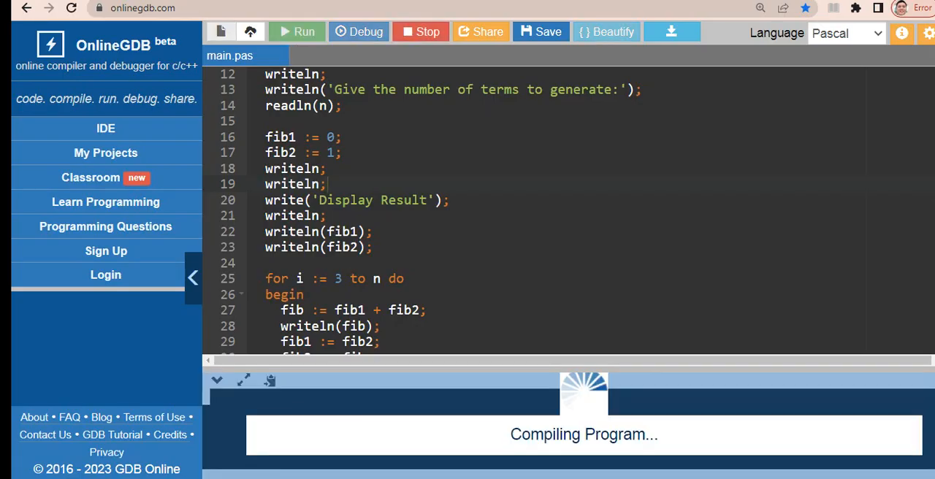
left_click(297, 32)
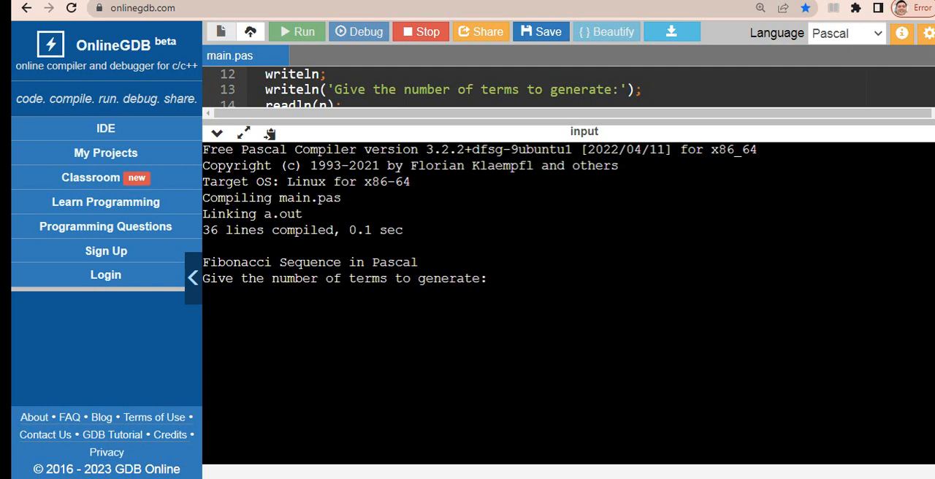
type("5")
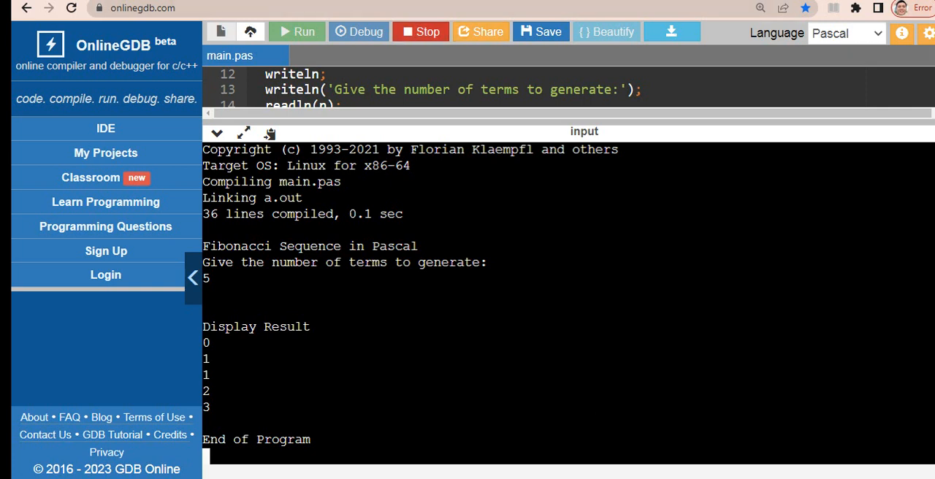
- Rerun the program, letting the old run exit with code 137, then recompile
left_click(296, 32)
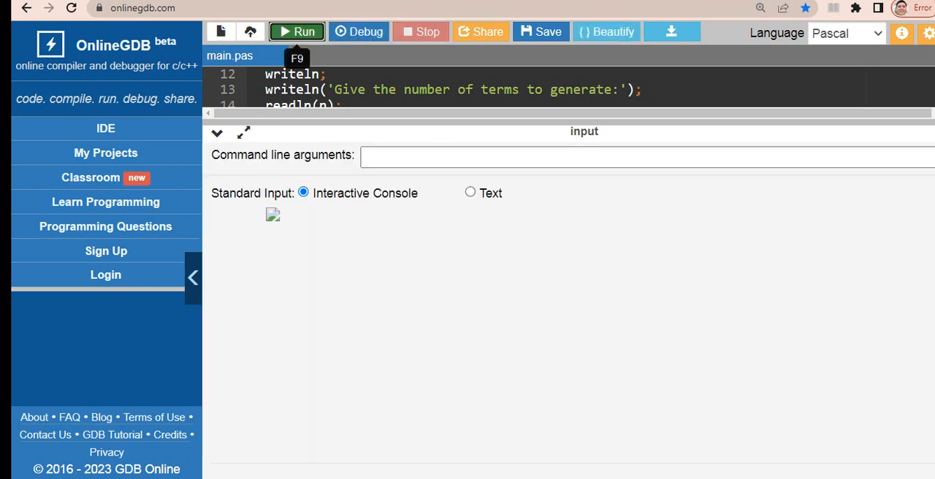
left_click(297, 31)
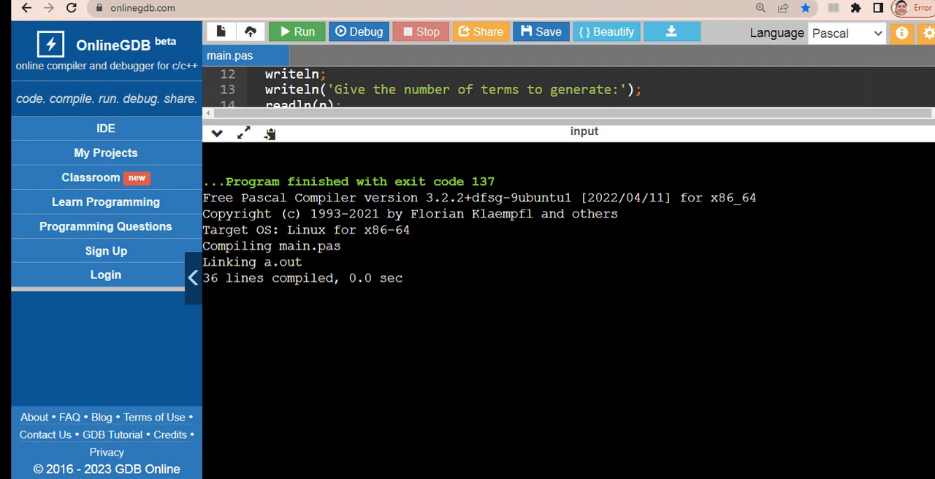
mouse_move(297, 31)
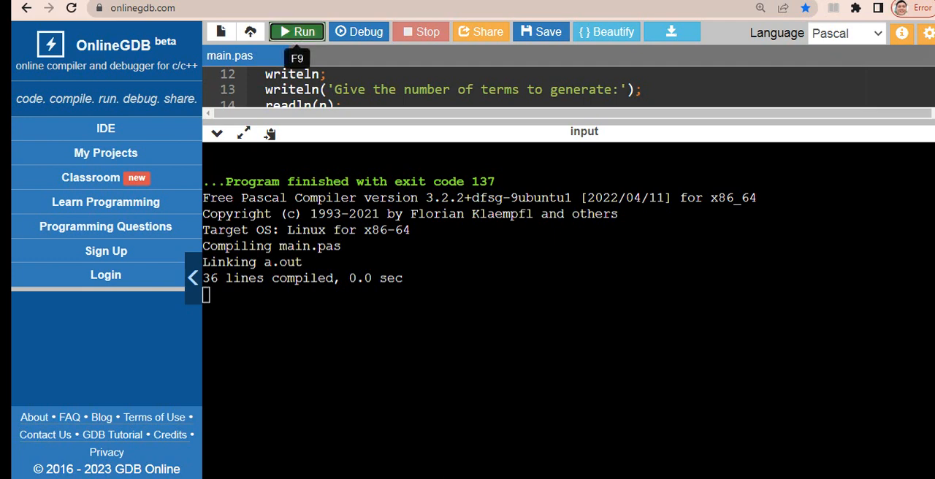
left_click(296, 31)
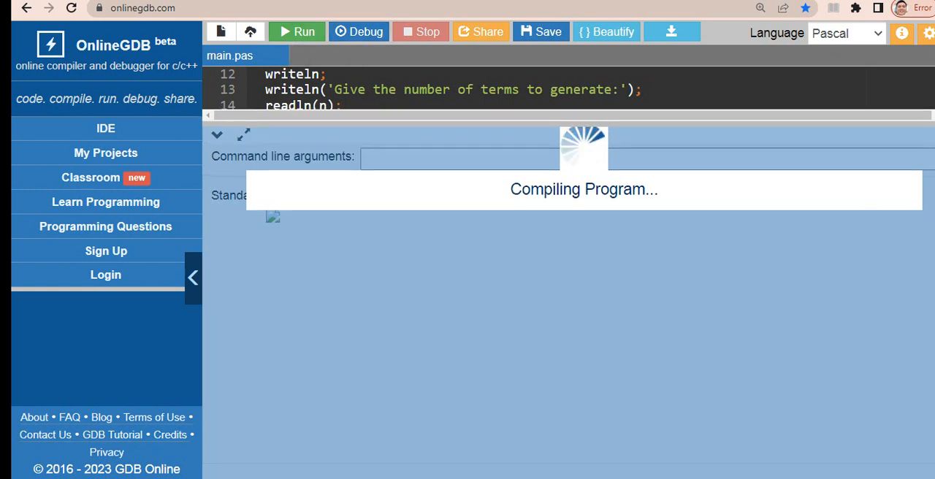
mouse_move(297, 31)
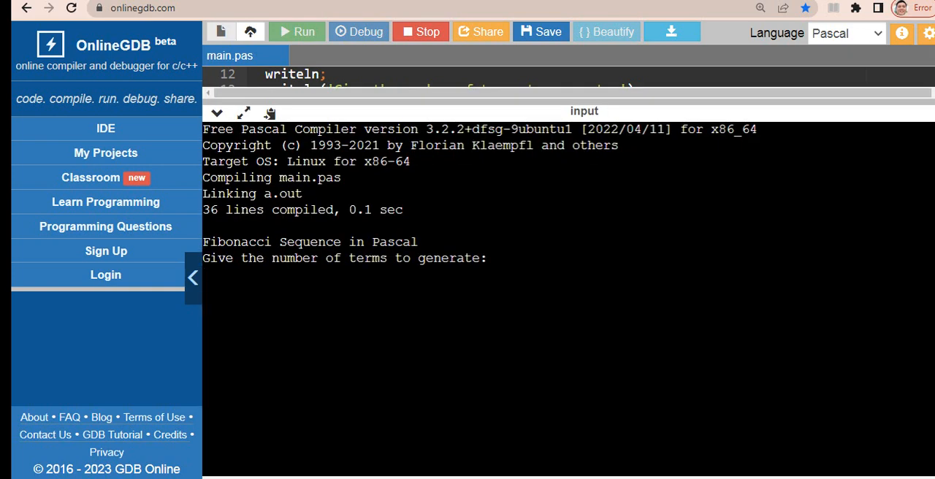
- Enter 10 terms at the prompt so it prints 0 through 34
type("10")
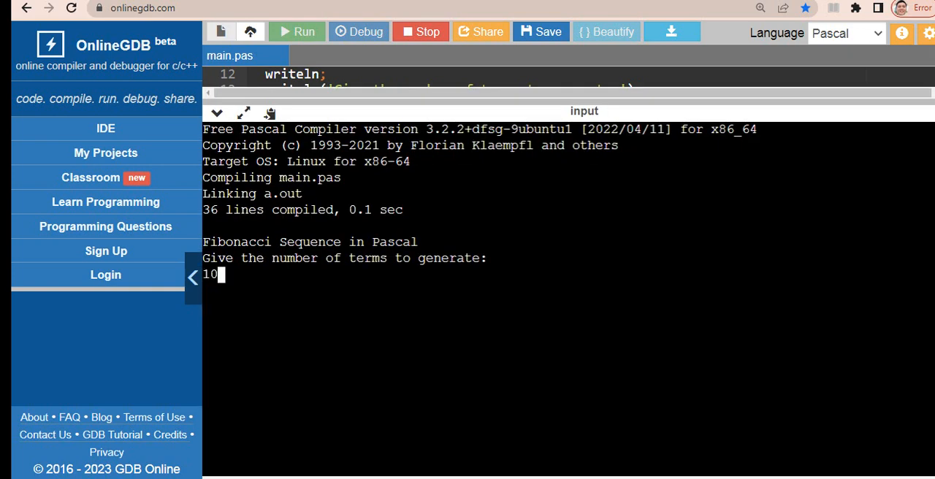
key("Return")
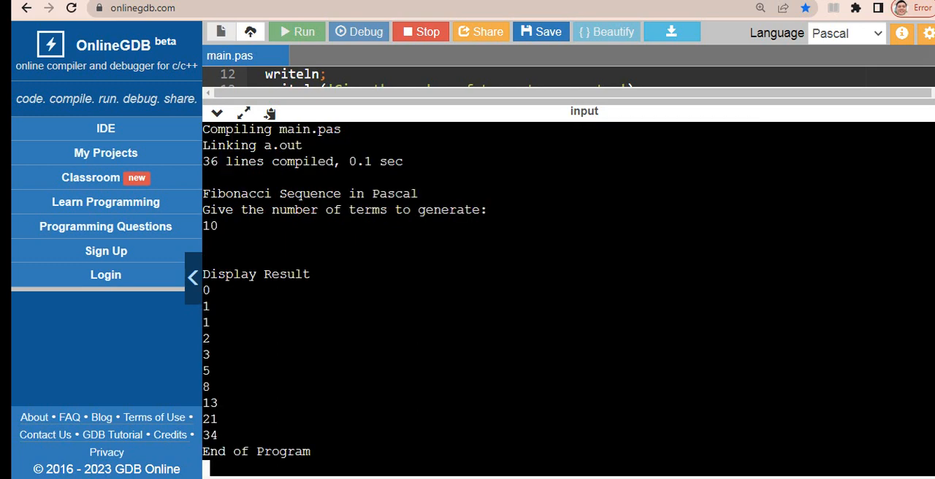